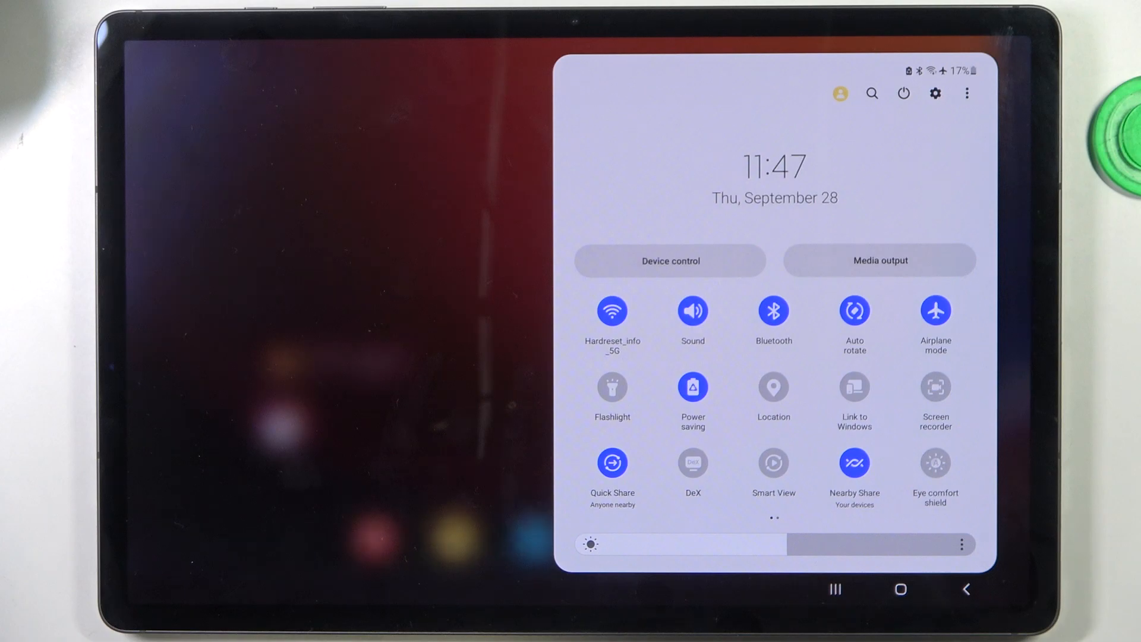
# Switch off the Bluetooth tile in Quick Settings and swipe to the other connection tiles.
pyautogui.click(854, 463)
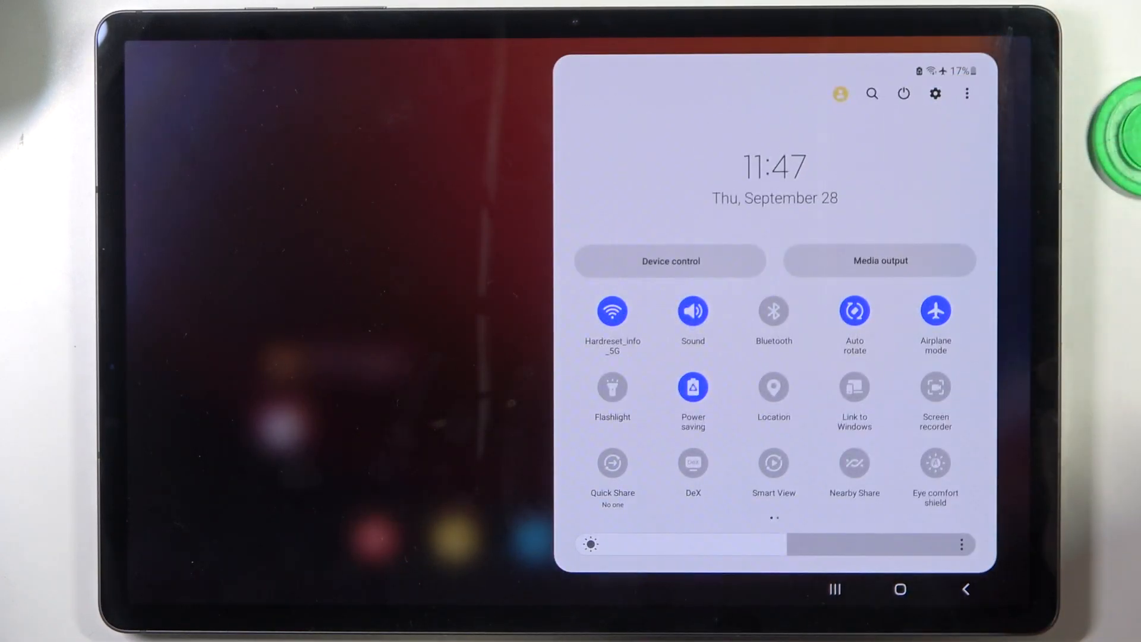
pyautogui.hscroll(-3)
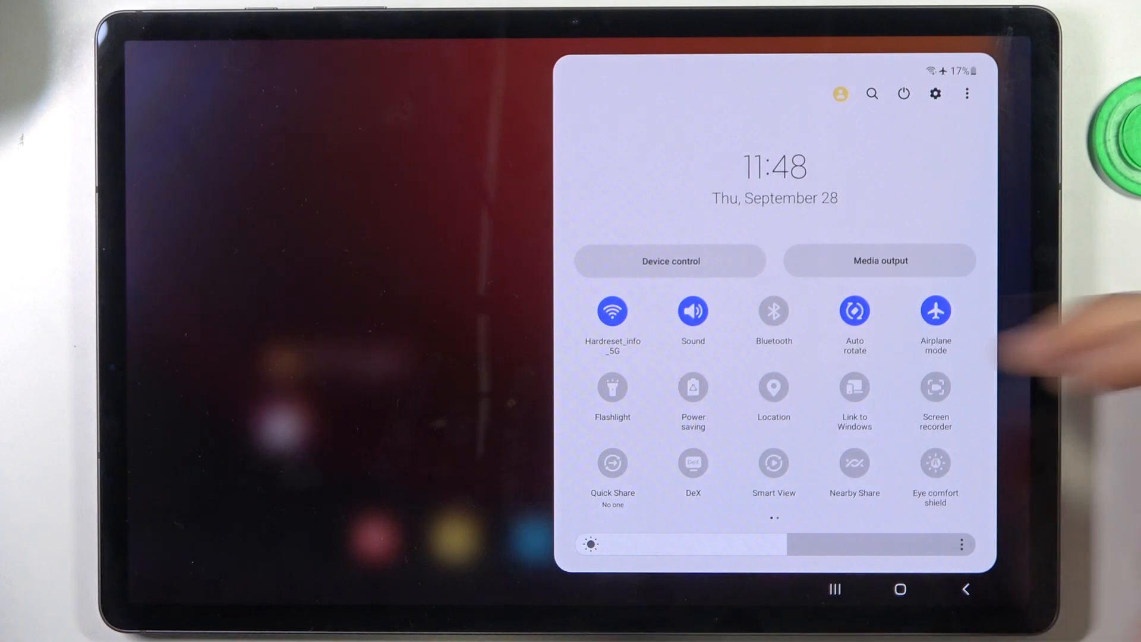
# Go from Quick Settings into Settings > Battery and device care > Battery.
pyautogui.click(691, 386)
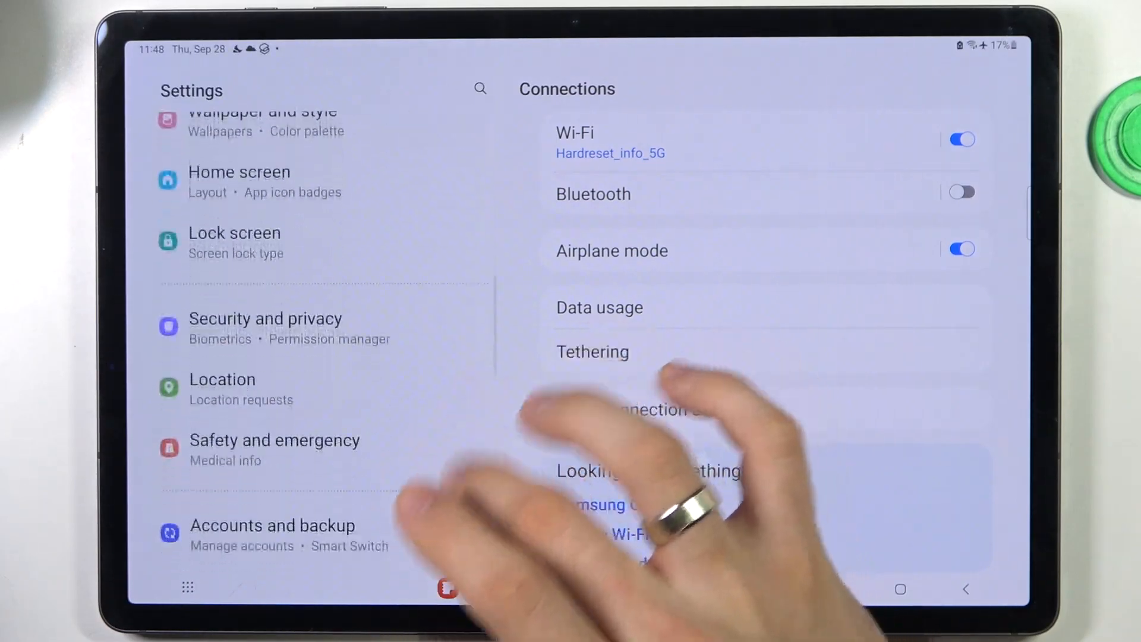
pyautogui.scroll(-3)
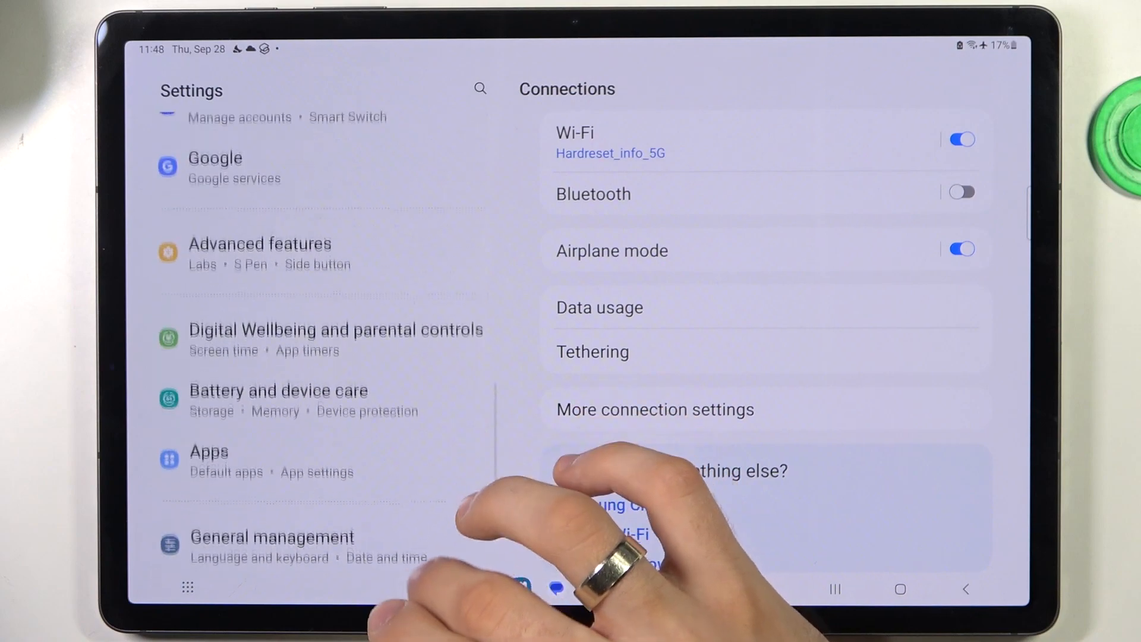
pyautogui.click(276, 397)
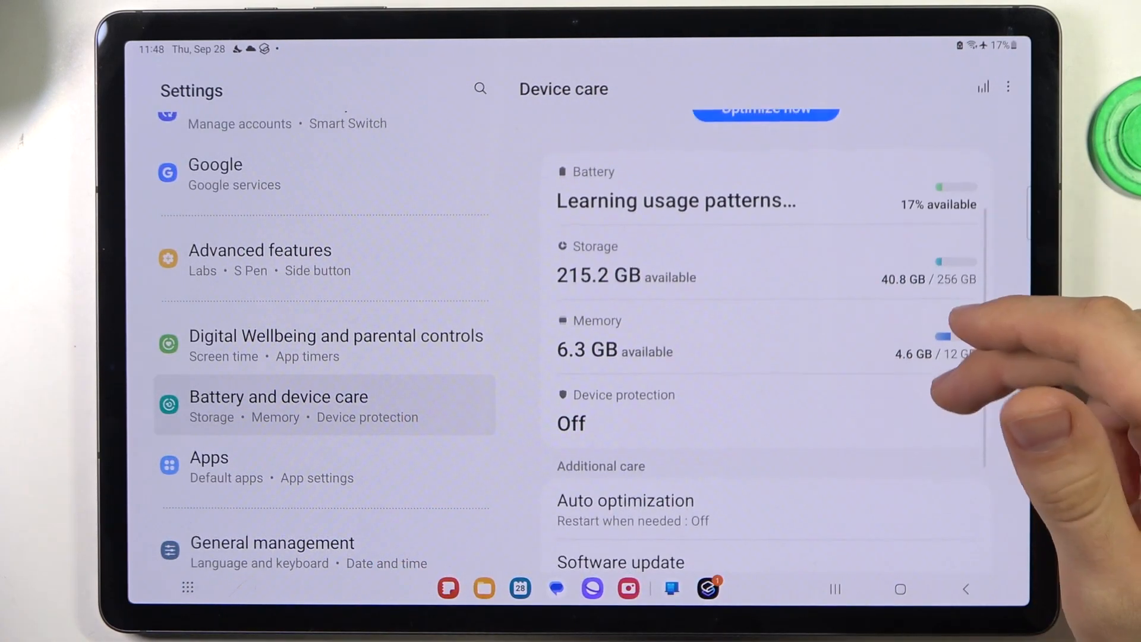
pyautogui.scroll(-3)
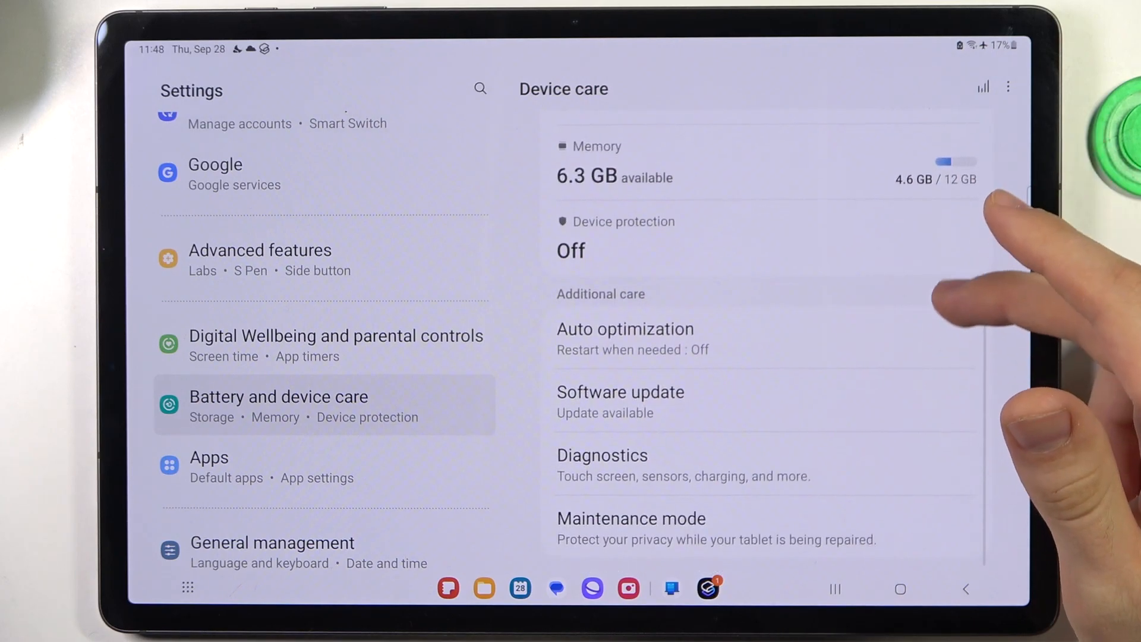
pyautogui.scroll(3)
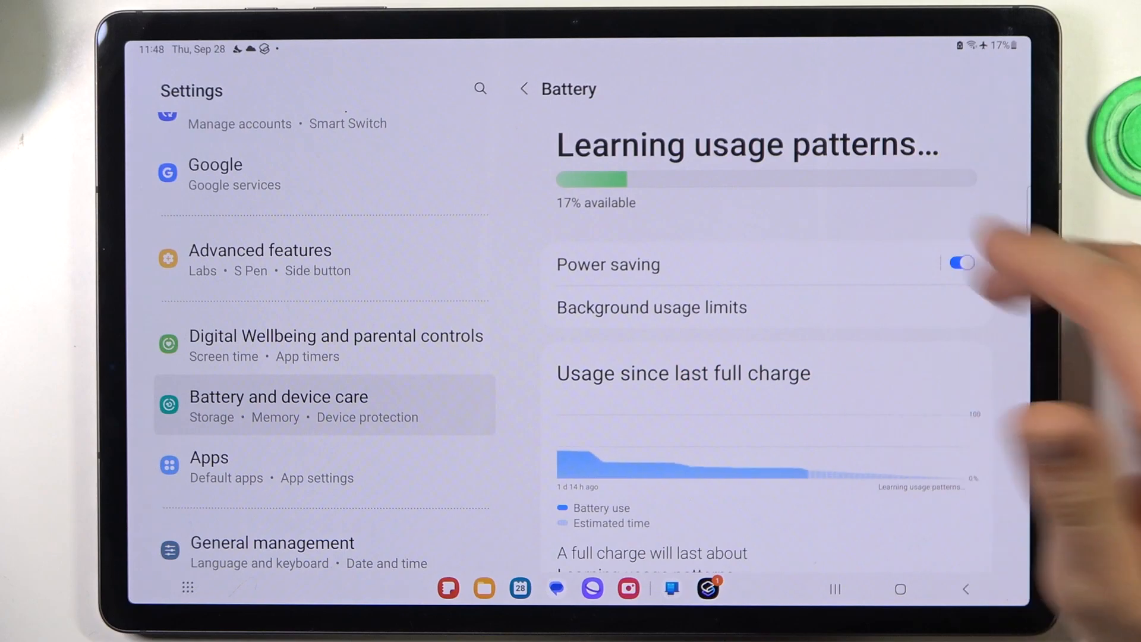
# Toggle Power saving on and back off, then enter its options page.
pyautogui.click(959, 263)
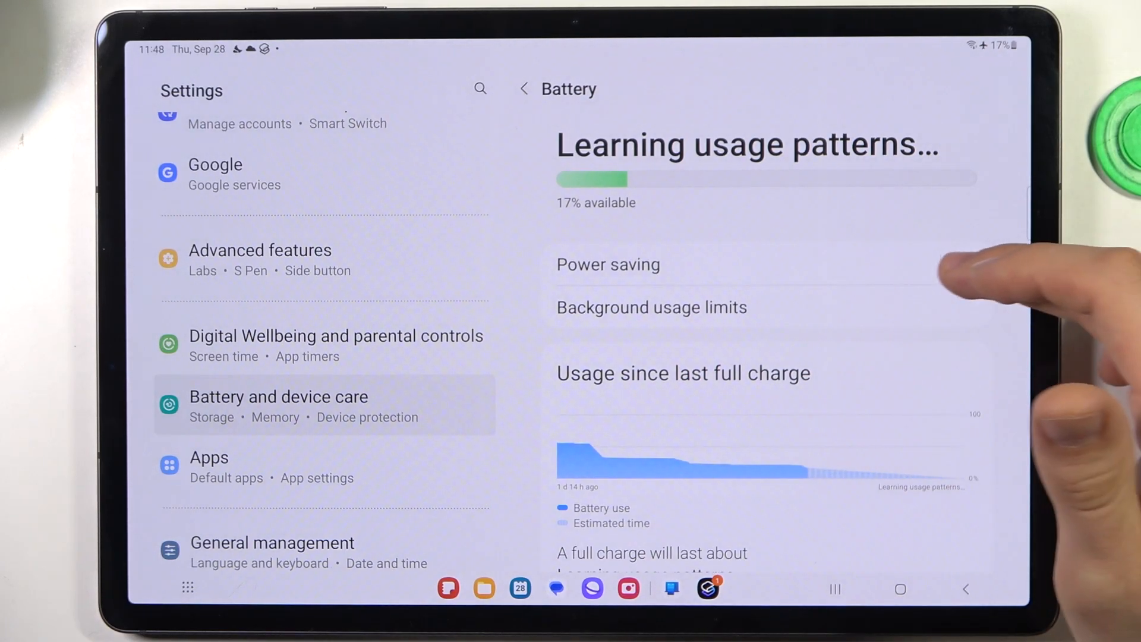
pyautogui.click(960, 262)
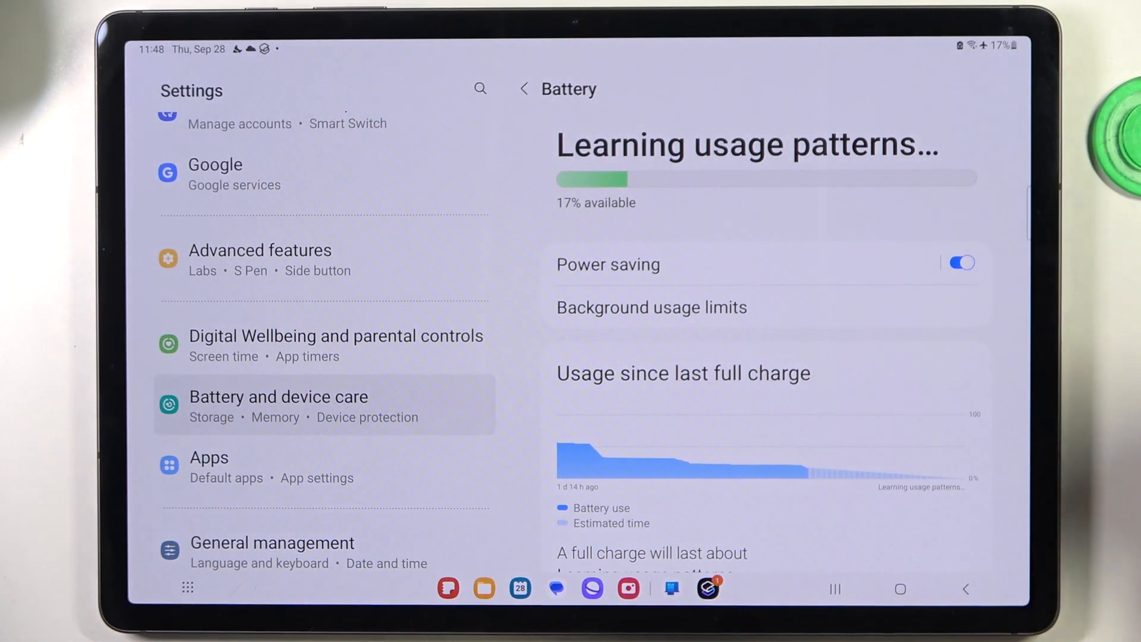
pyautogui.click(607, 264)
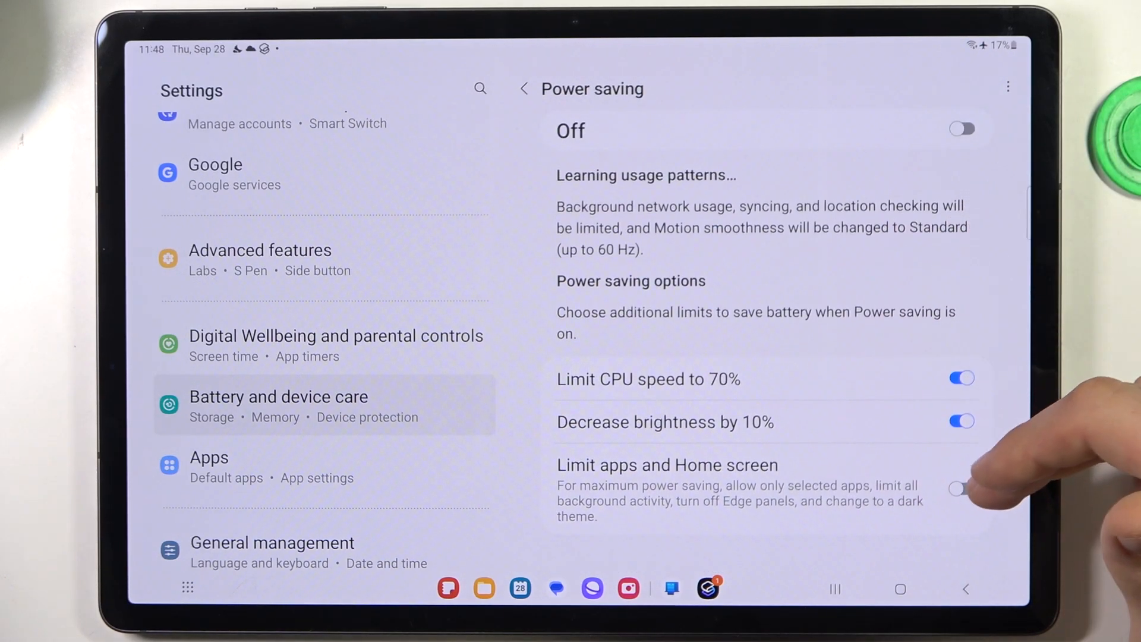
# Enable 'Limit apps and Home screen' and switch Power saving on.
pyautogui.click(960, 488)
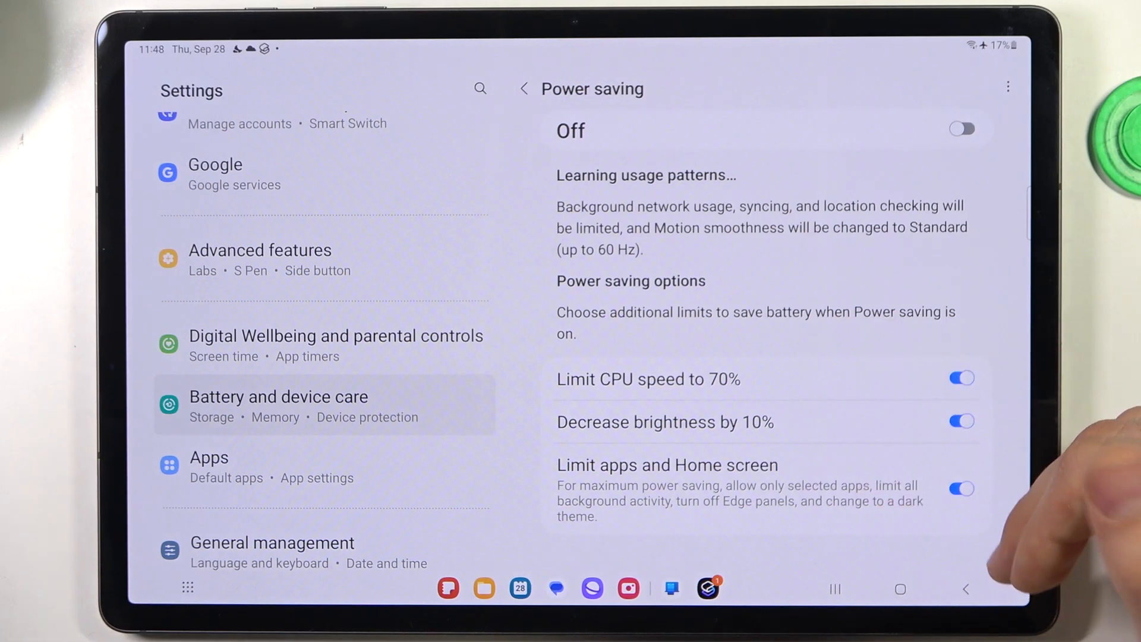
pyautogui.click(524, 89)
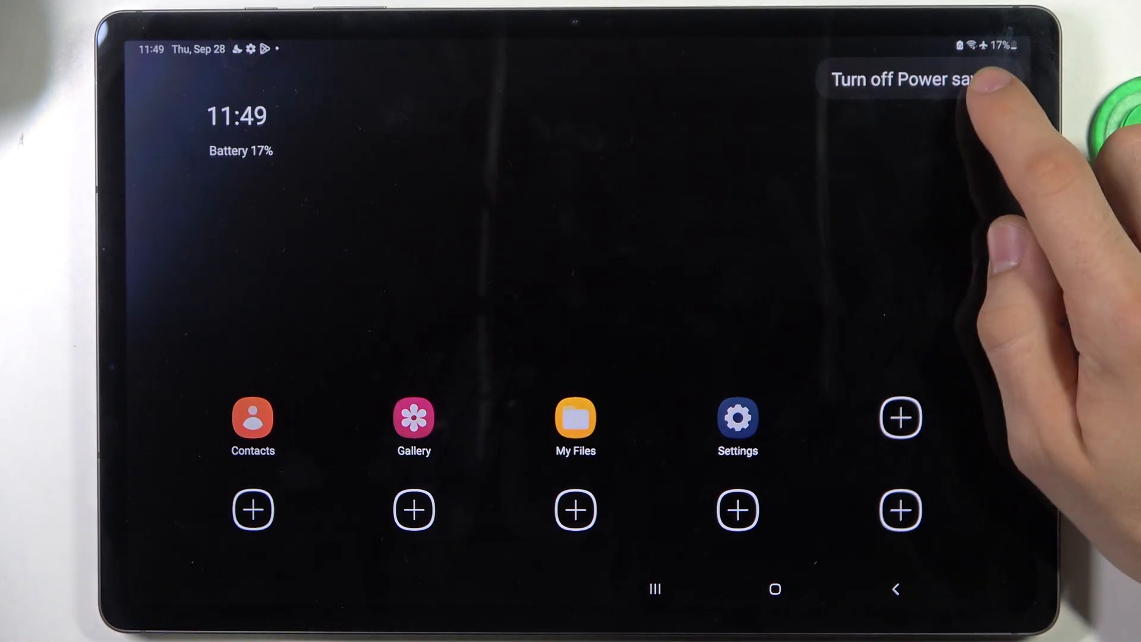
# Reach the Settings app from the limited home screen via the notification panel gear.
pyautogui.click(901, 78)
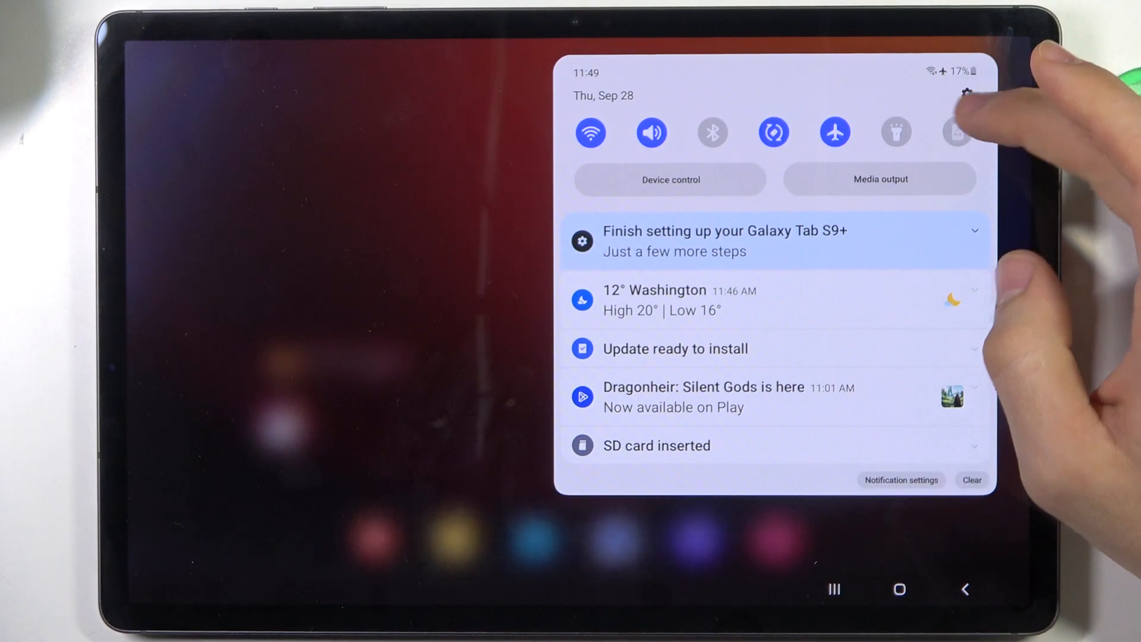
pyautogui.click(966, 93)
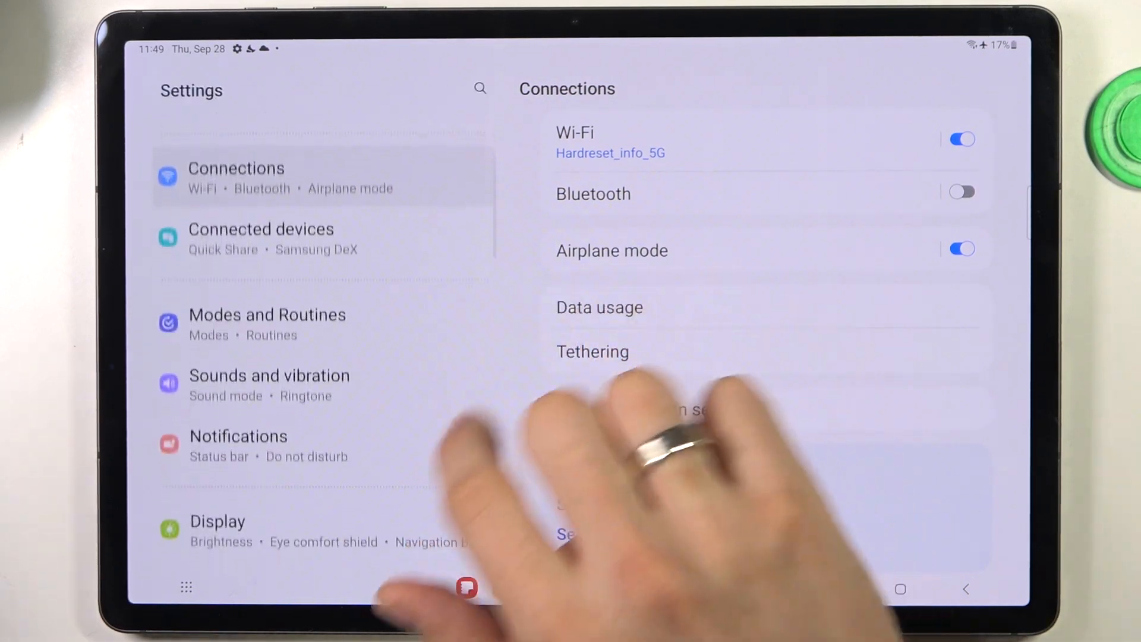
# Select Dark mode on the Display settings page.
pyautogui.click(216, 521)
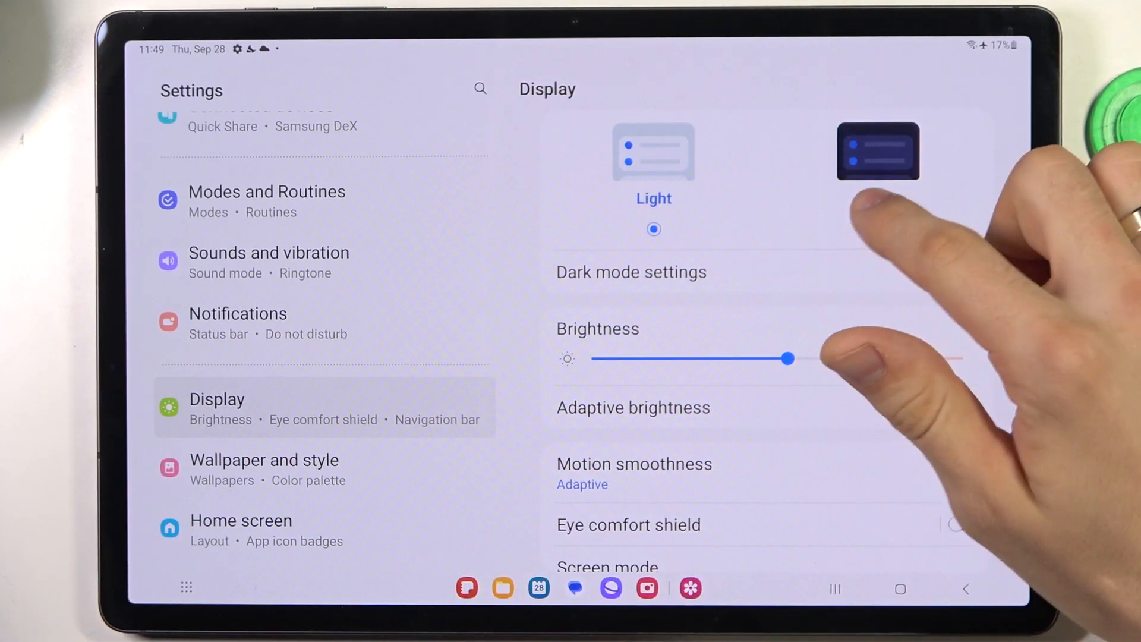
pyautogui.click(877, 150)
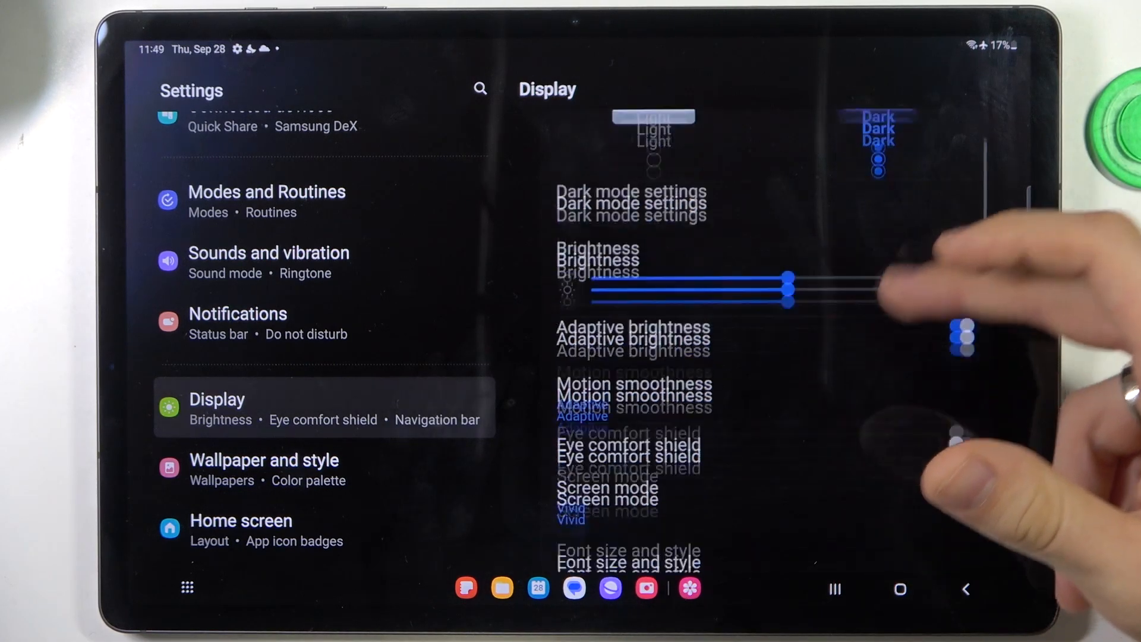
pyautogui.scroll(-3)
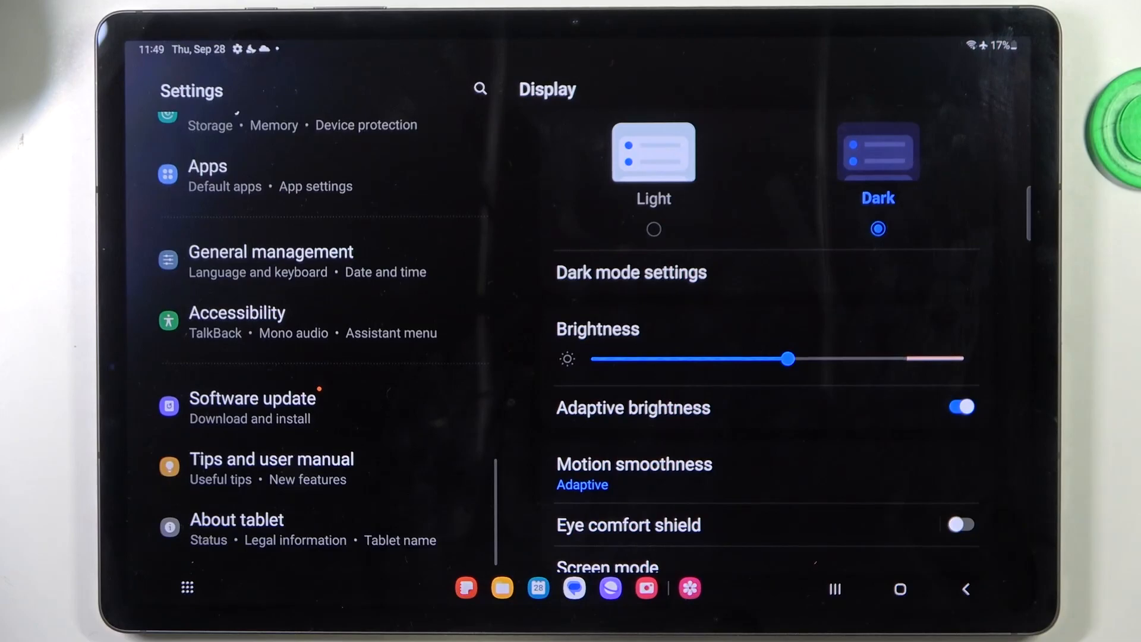